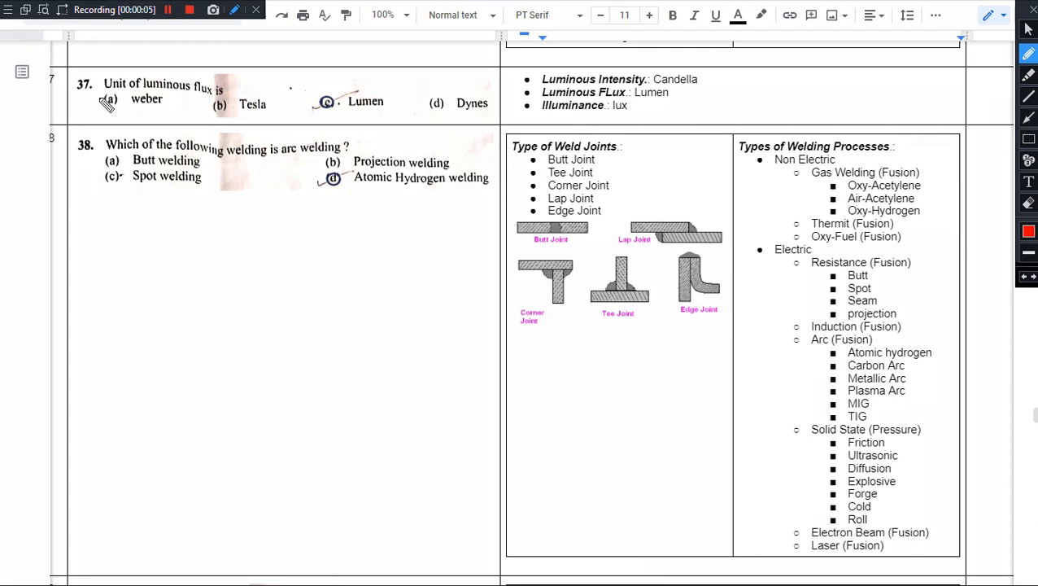
# Step: Circle question number 37, mark option weber, and begin a margin note in red ink
pyautogui.moveTo(73, 73); pyautogui.dragTo(97, 97)
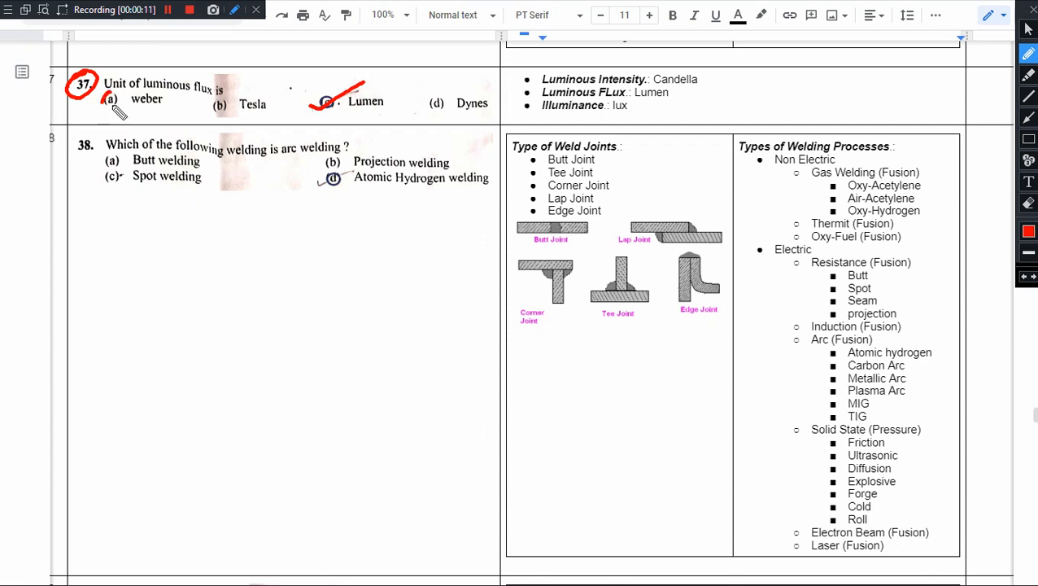
pyautogui.moveTo(107, 100); pyautogui.dragTo(114, 101)
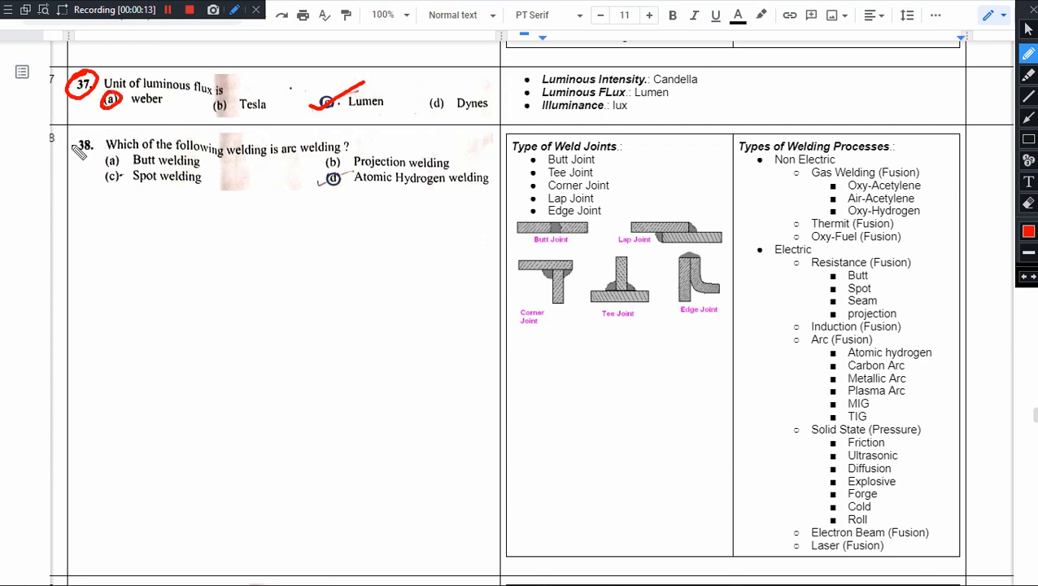
pyautogui.moveTo(65, 143); pyautogui.dragTo(114, 150)
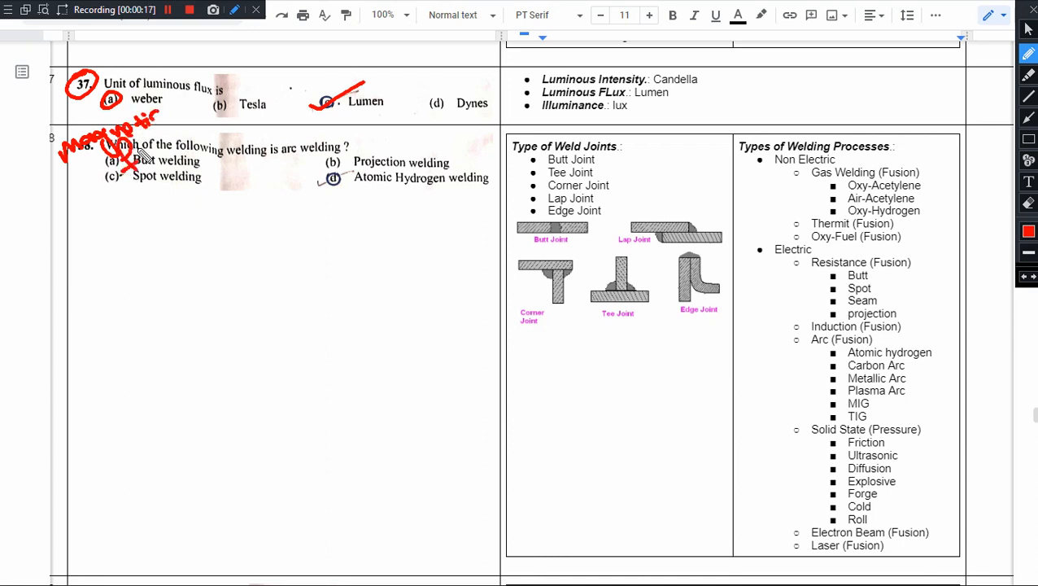
# Step: Write 'magnetic flux' beside the question and 'SI' above the Dynes option in red
pyautogui.moveTo(139, 208); pyautogui.dragTo(154, 231)
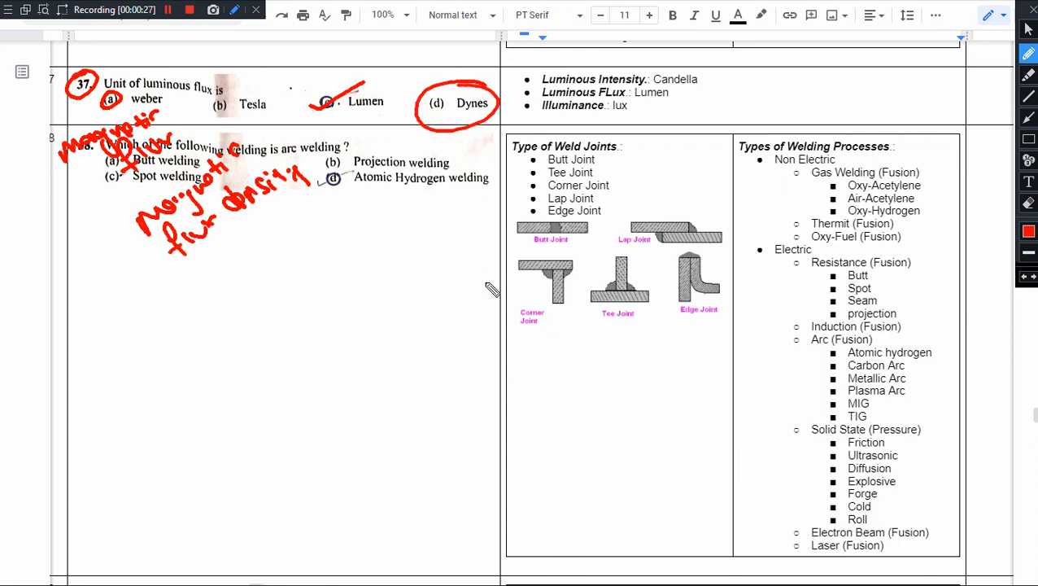
pyautogui.moveTo(446, 143)
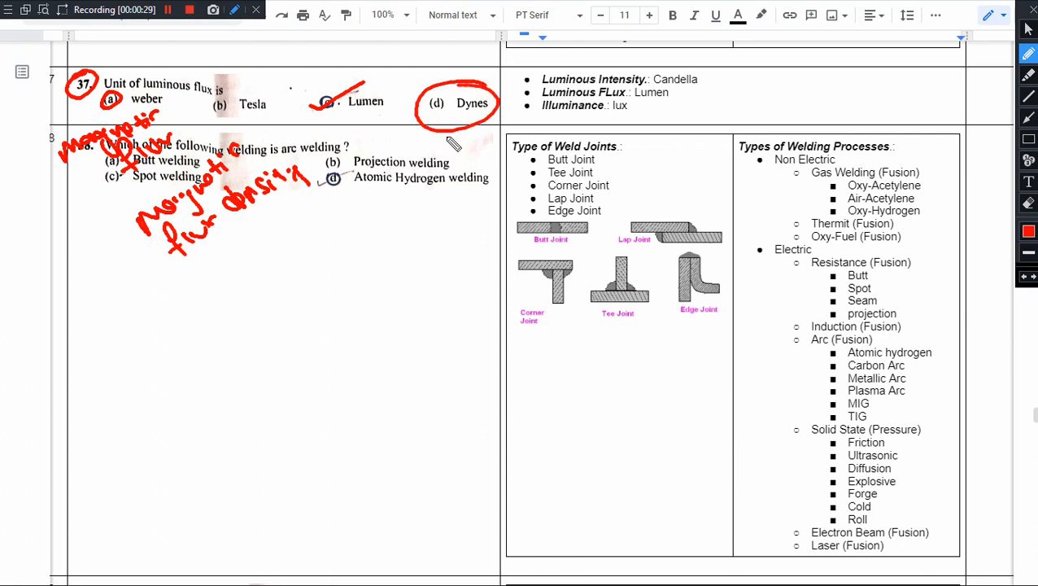
pyautogui.moveTo(442, 68); pyautogui.dragTo(455, 65)
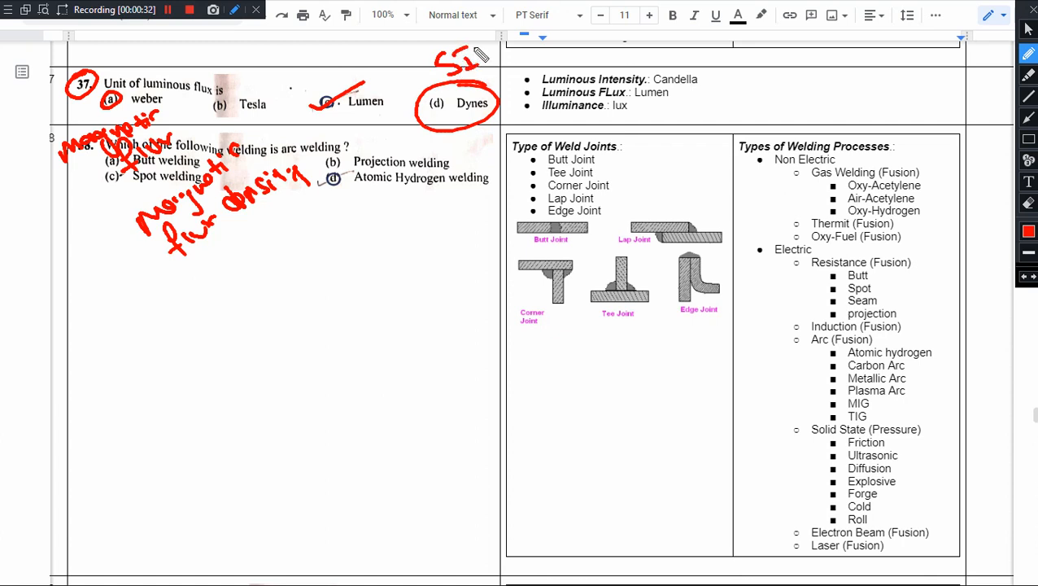
pyautogui.moveTo(433, 147)
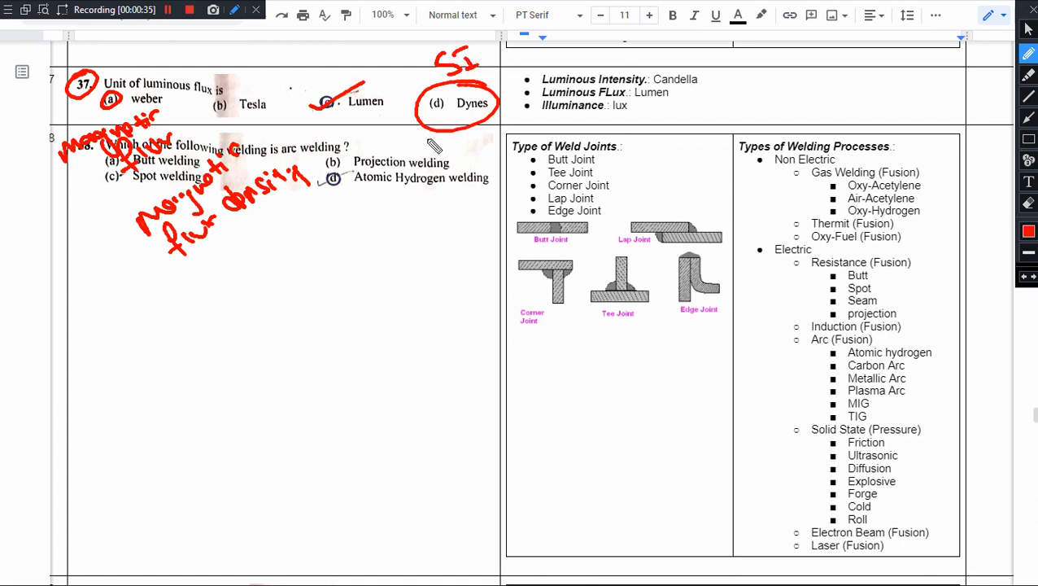
pyautogui.moveTo(437, 161)
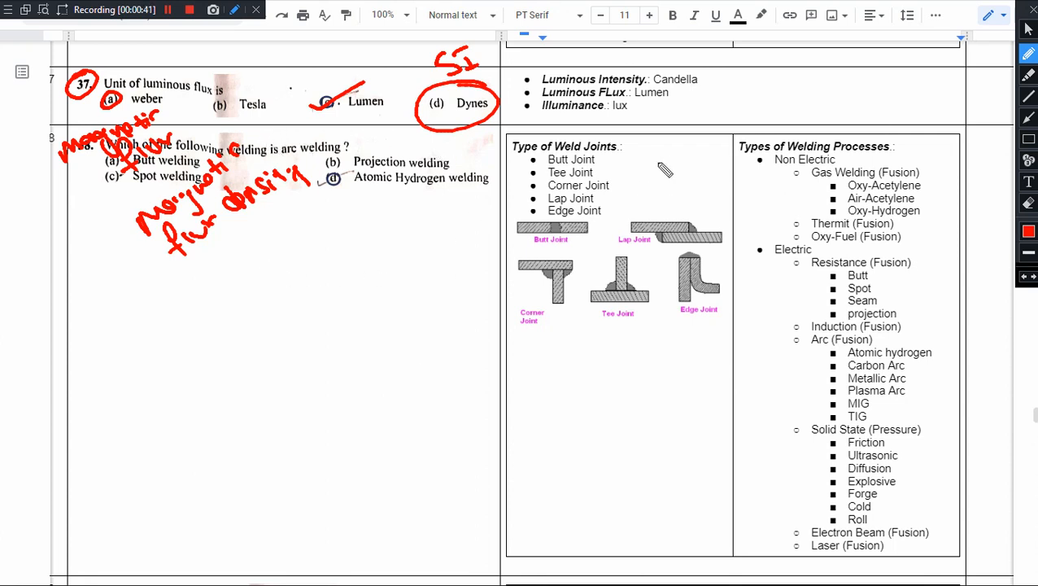
pyautogui.moveTo(530, 114)
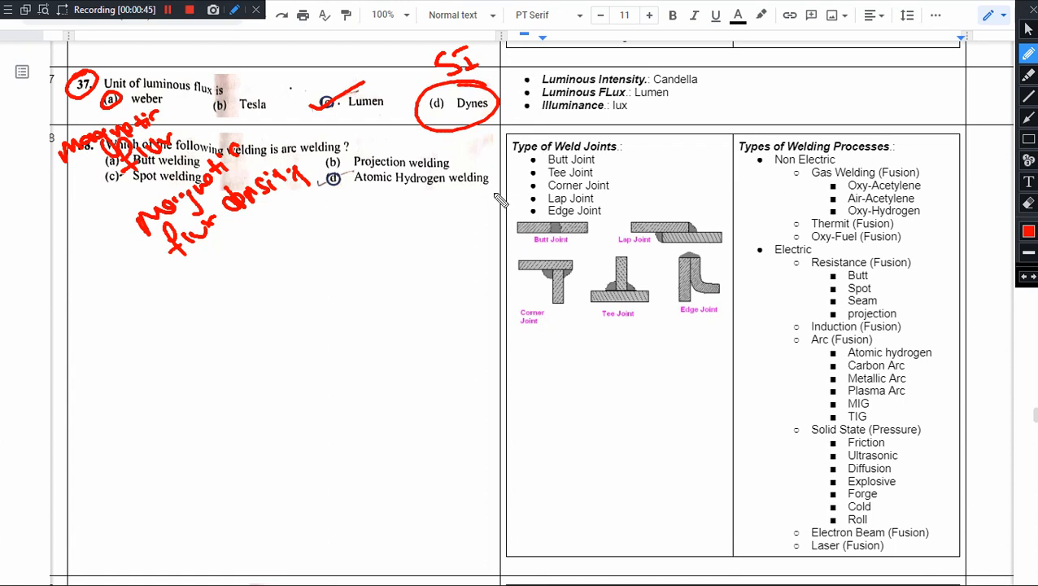
pyautogui.moveTo(563, 145)
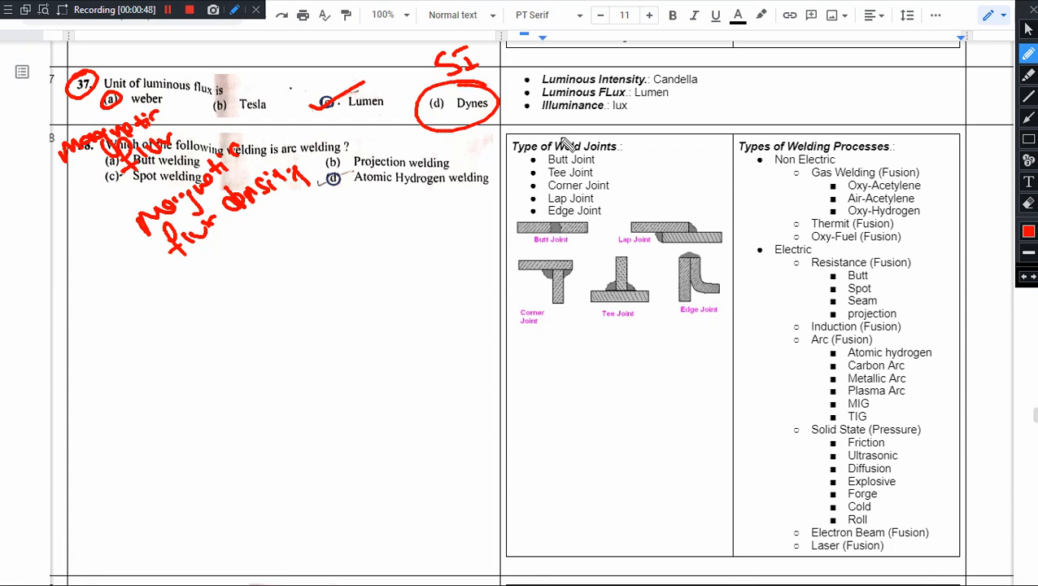
pyautogui.moveTo(572, 173)
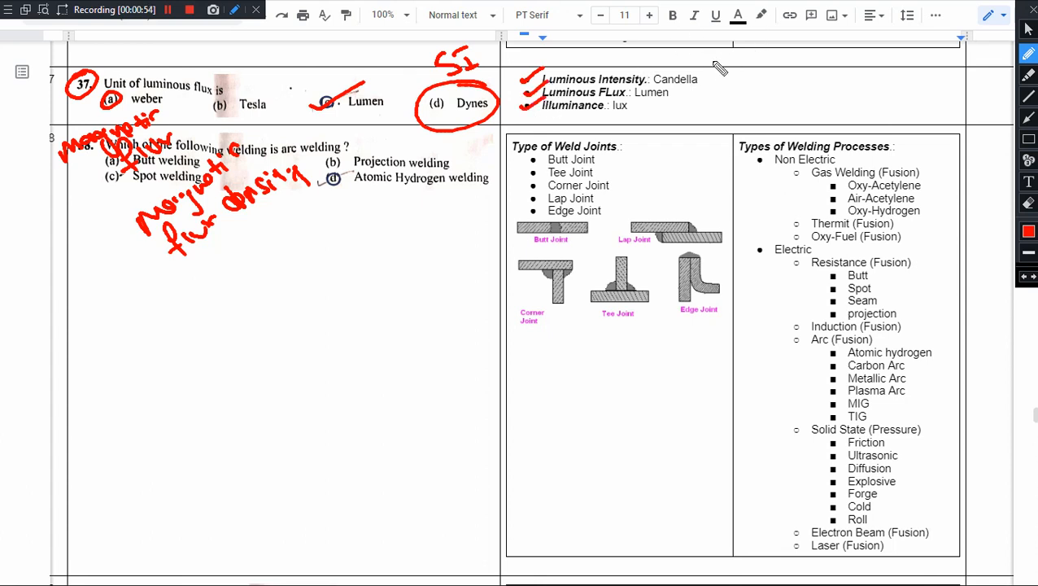
pyautogui.moveTo(720, 89)
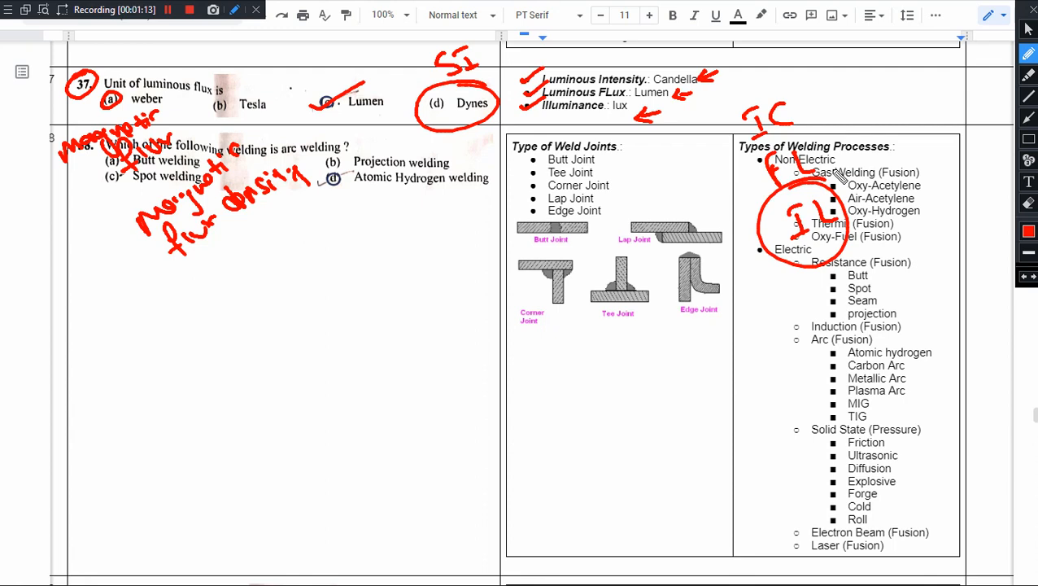
pyautogui.moveTo(953, 63)
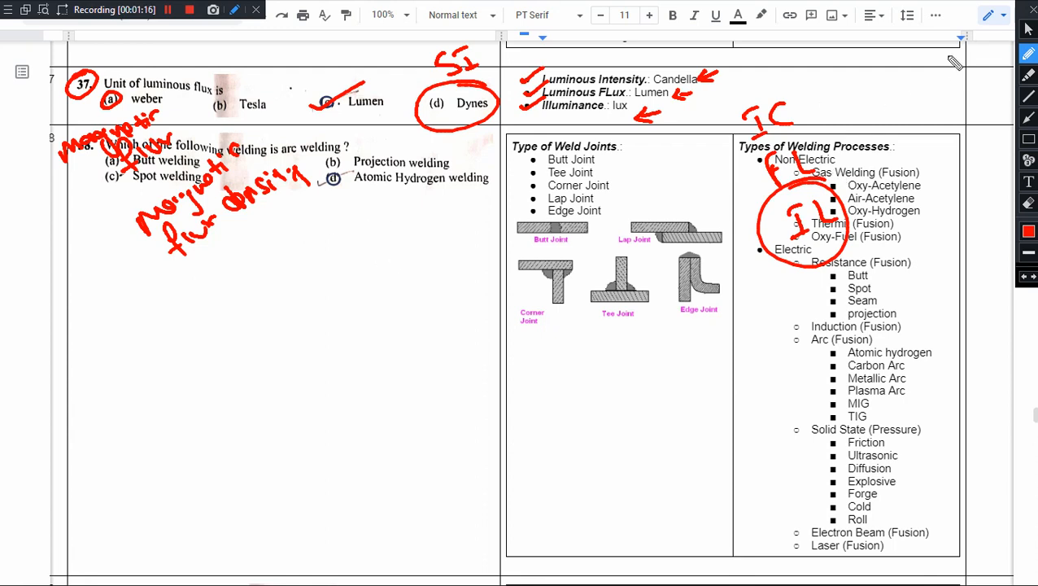